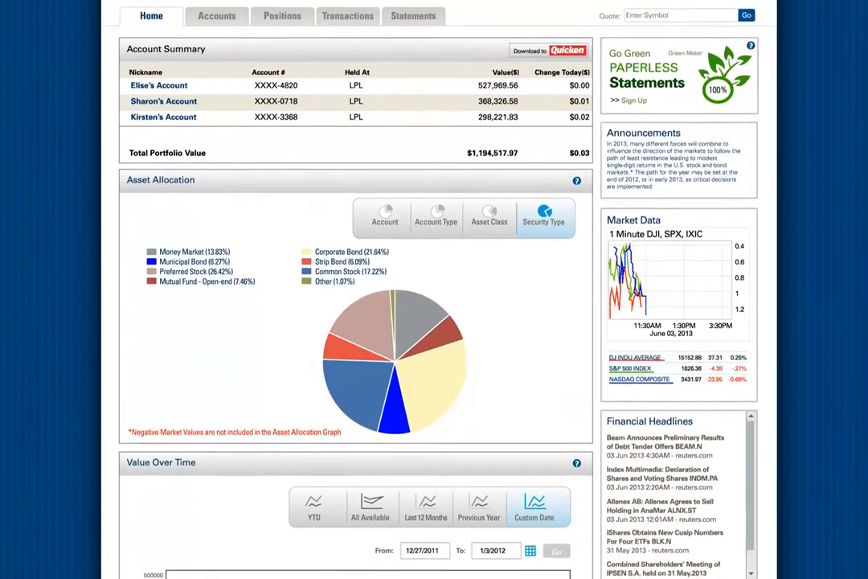
Review the three accounts' allocation and balances, then list their last-30-days transactions
{"action": "scroll", "scroll_direction": "down", "scroll_amount": 3}
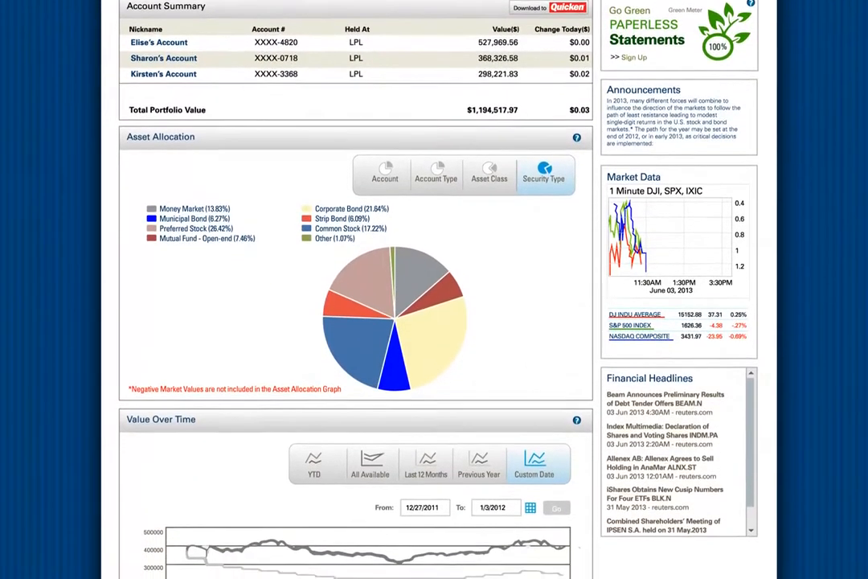
{"action": "scroll", "scroll_direction": "down", "scroll_amount": 3}
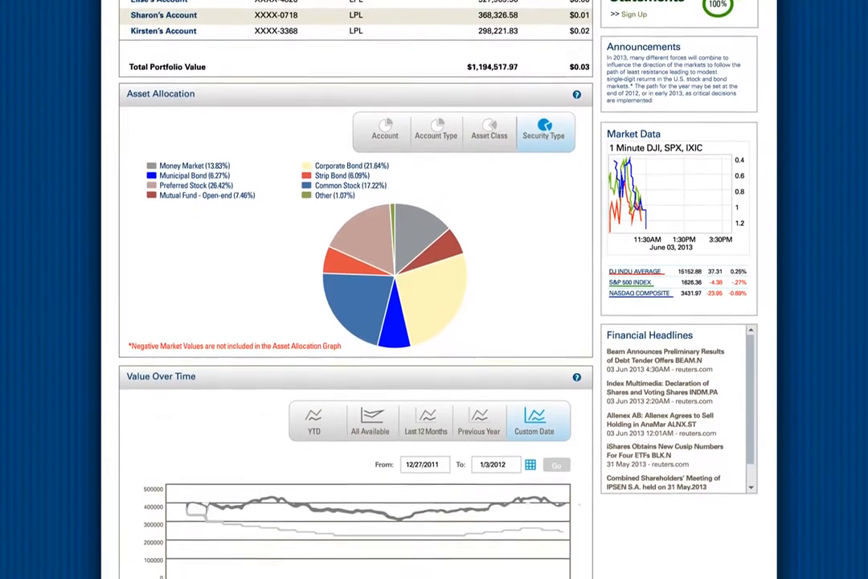
{"action": "scroll", "scroll_direction": "down", "scroll_amount": 3}
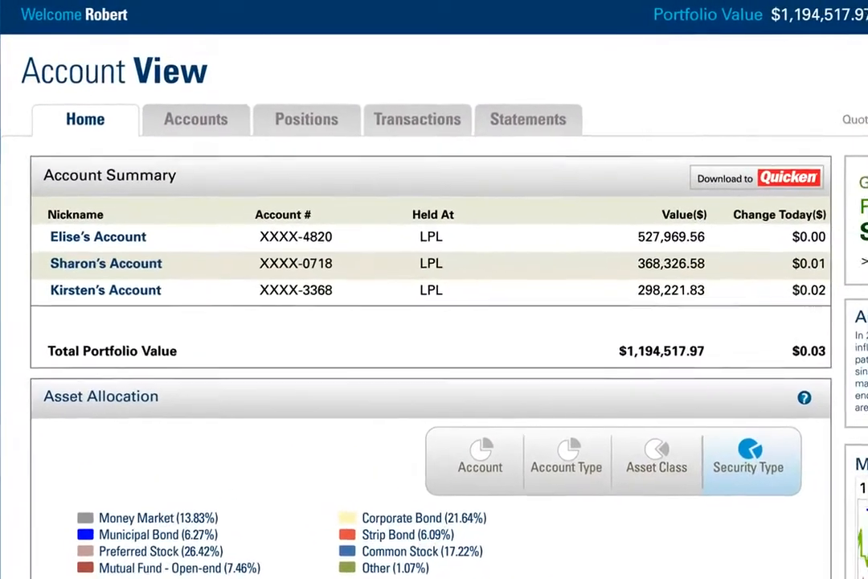
{"action": "scroll", "scroll_direction": "down", "scroll_amount": 3}
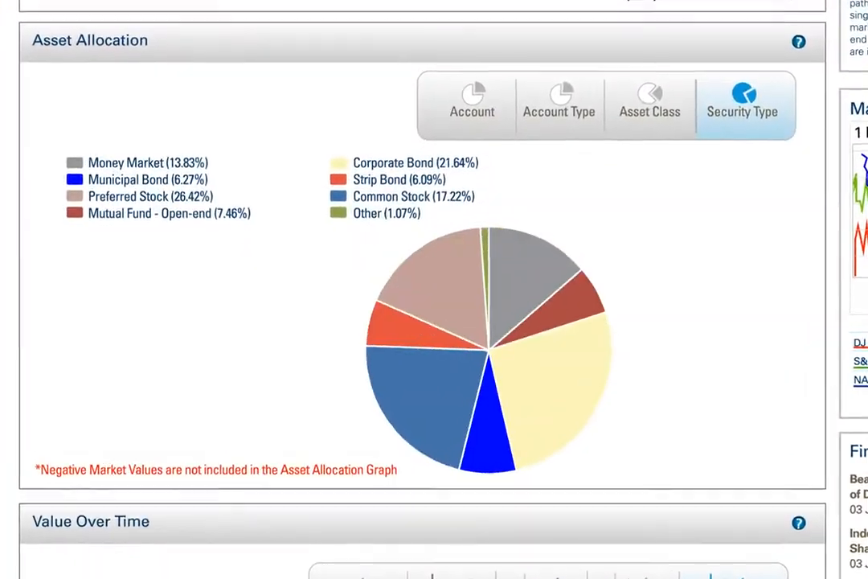
{"action": "scroll", "scroll_direction": "down", "scroll_amount": 3}
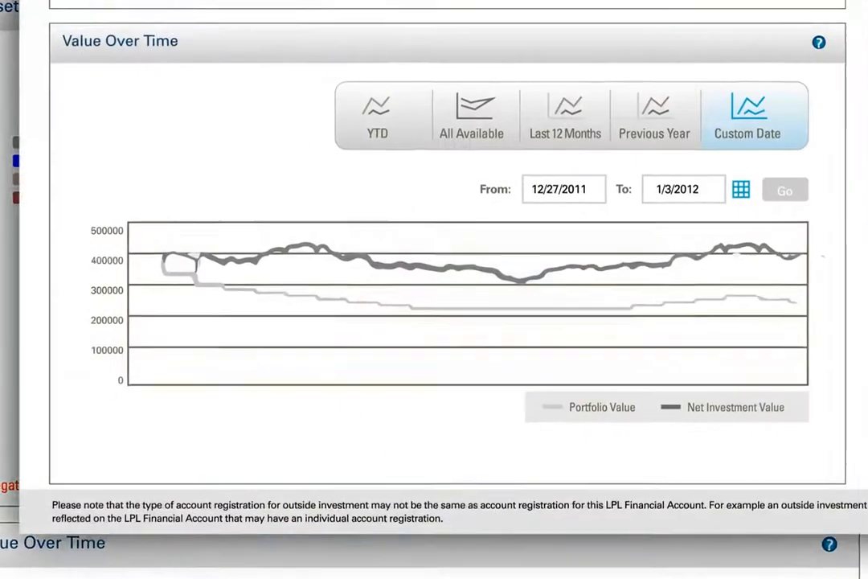
{"action": "scroll", "scroll_direction": "down", "scroll_amount": 3}
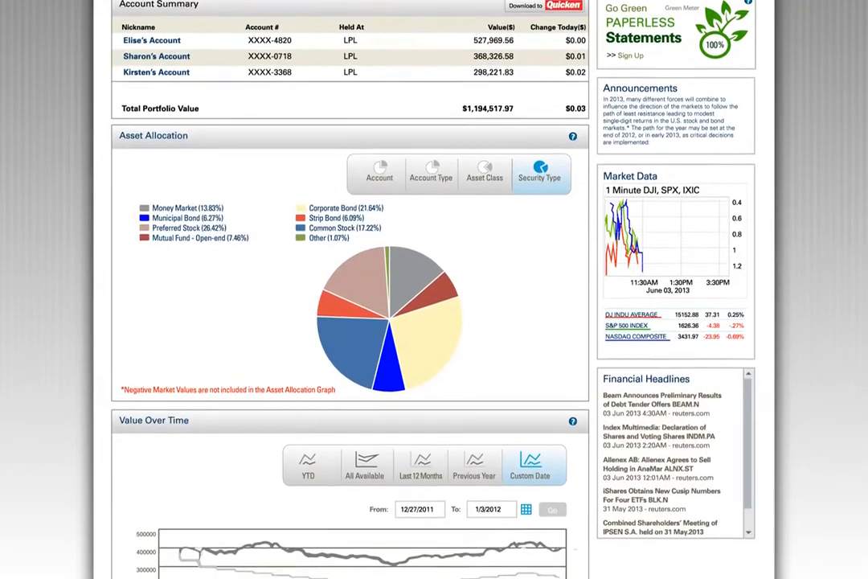
{"action": "scroll", "scroll_direction": "down", "scroll_amount": 3}
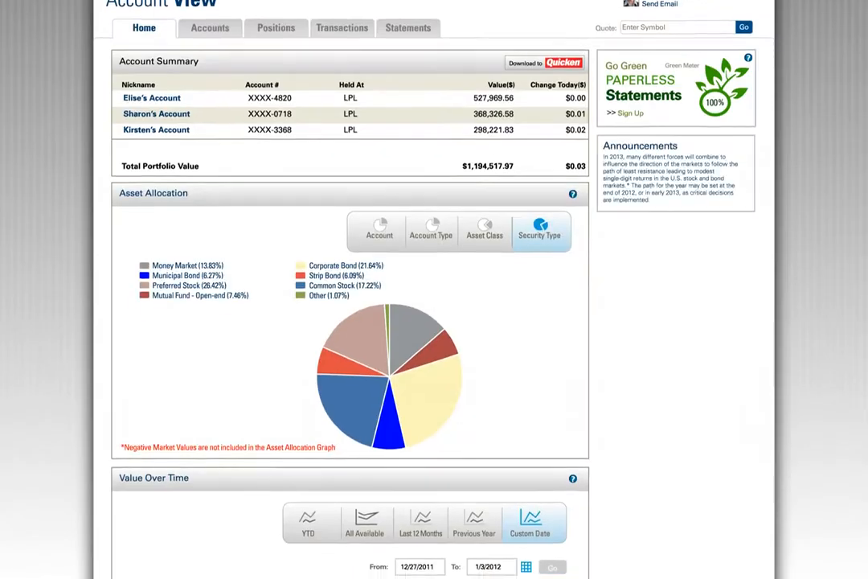
{"action": "scroll", "scroll_direction": "down", "scroll_amount": 3}
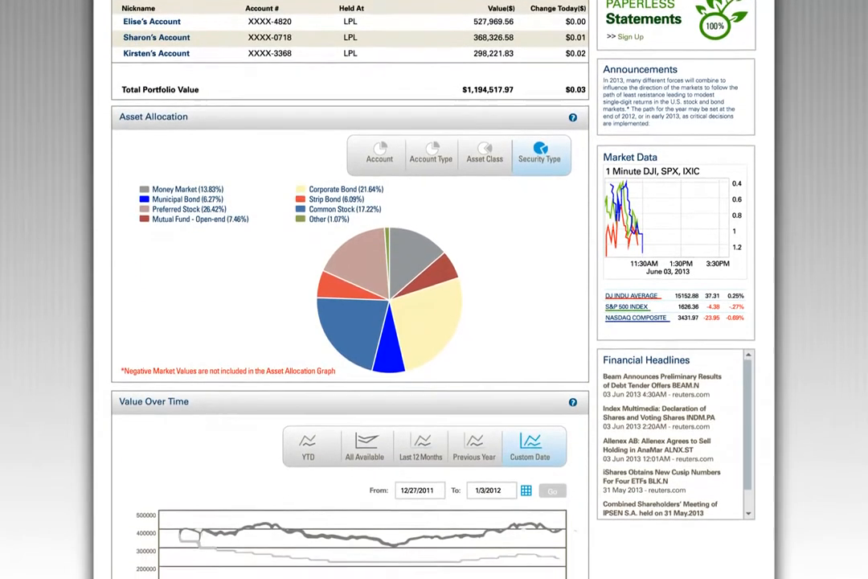
{"action": "scroll", "scroll_direction": "down", "scroll_amount": 3}
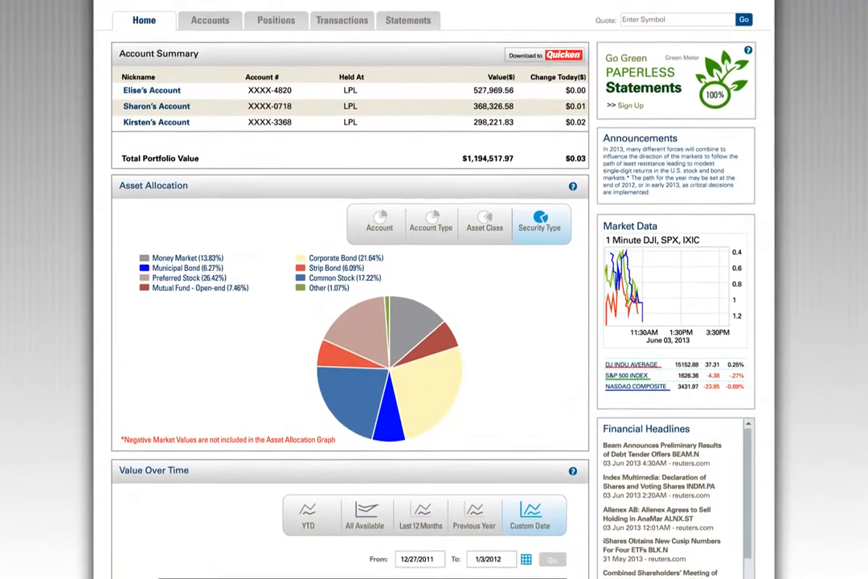
{"action": "left_click", "coordinate": [210, 20]}
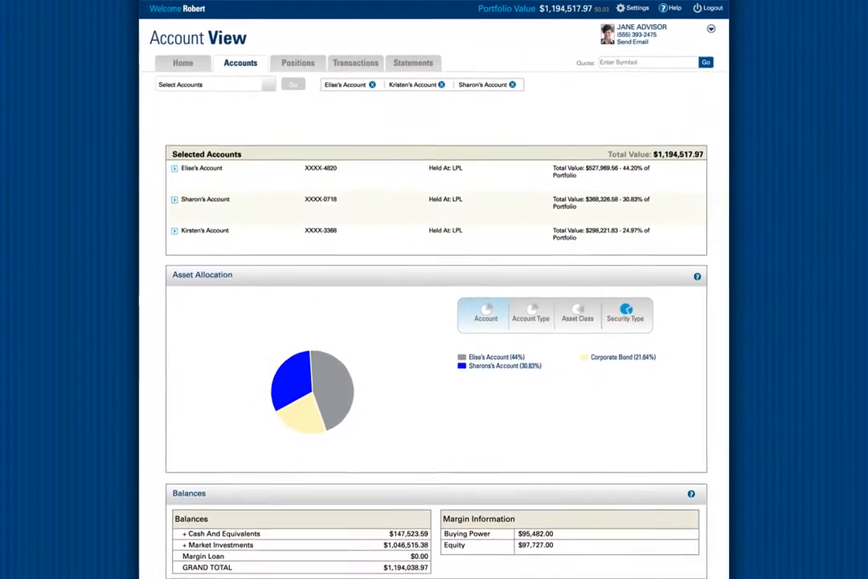
{"action": "left_click", "coordinate": [297, 63]}
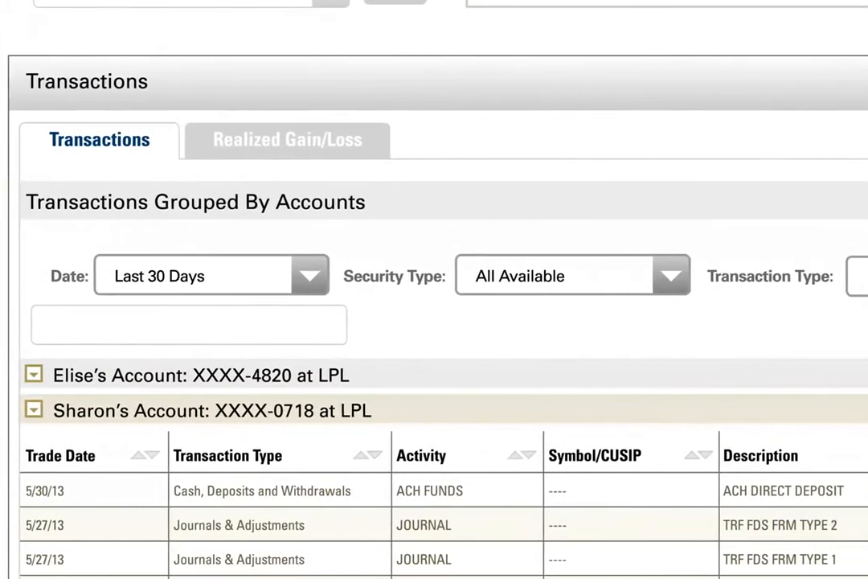
{"action": "scroll", "scroll_direction": "right", "scroll_amount": 3}
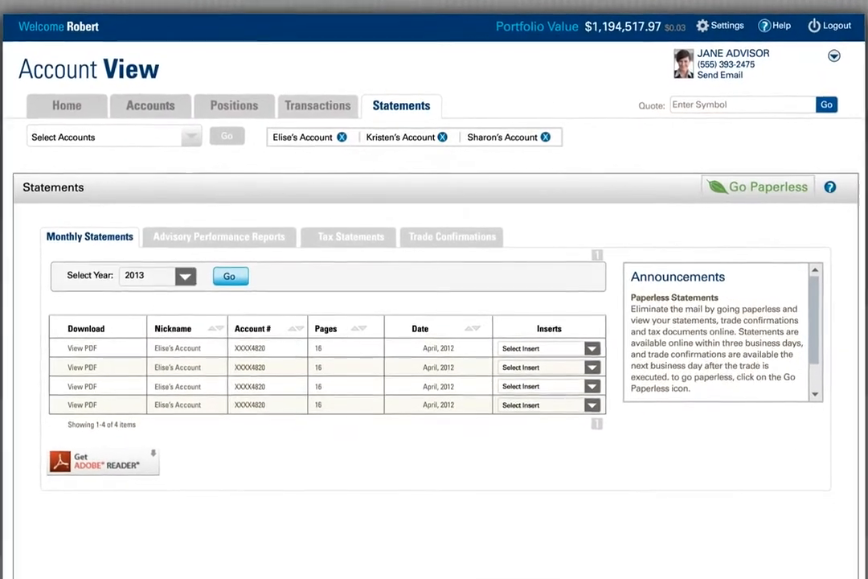
View the Monthly Statements, then return to the Home account summary
{"action": "left_click", "coordinate": [758, 186]}
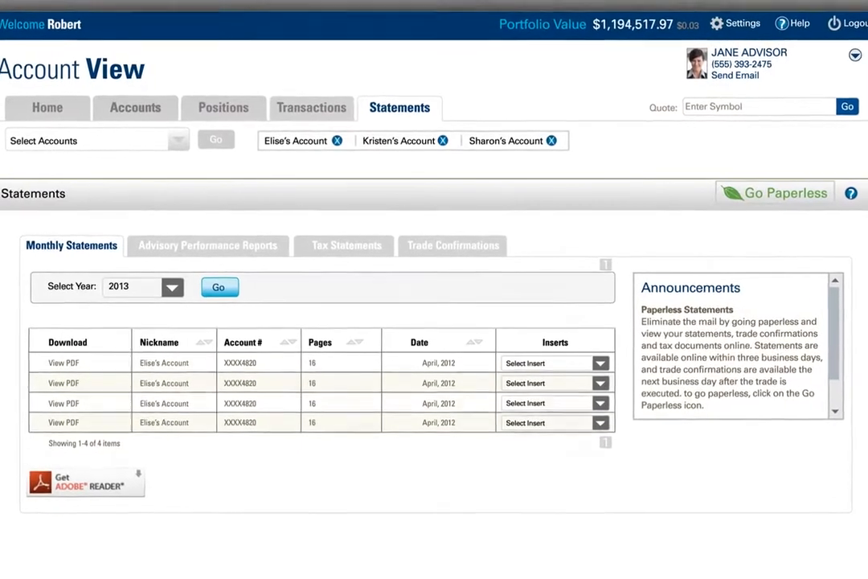
{"action": "left_click", "coordinate": [47, 106]}
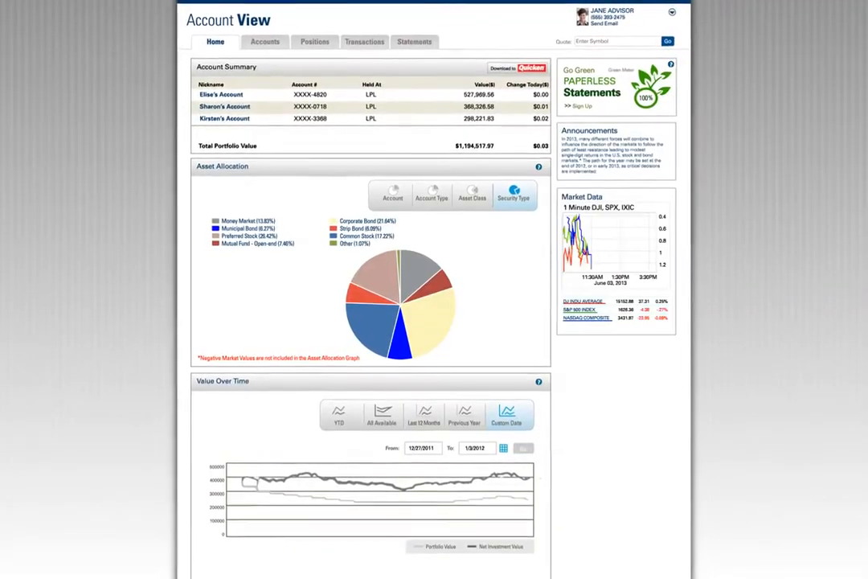